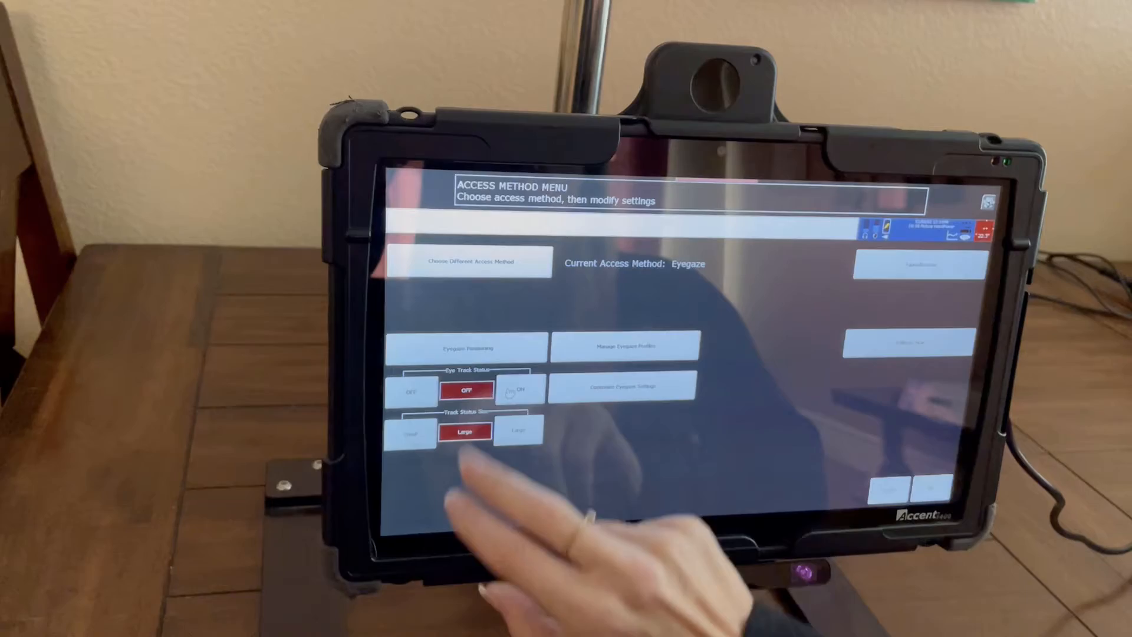
Step: Run eye gaze calibration from Customize Eyegaze Settings and view left/right eye results
{"action": "left_click", "coordinate": [623, 387]}
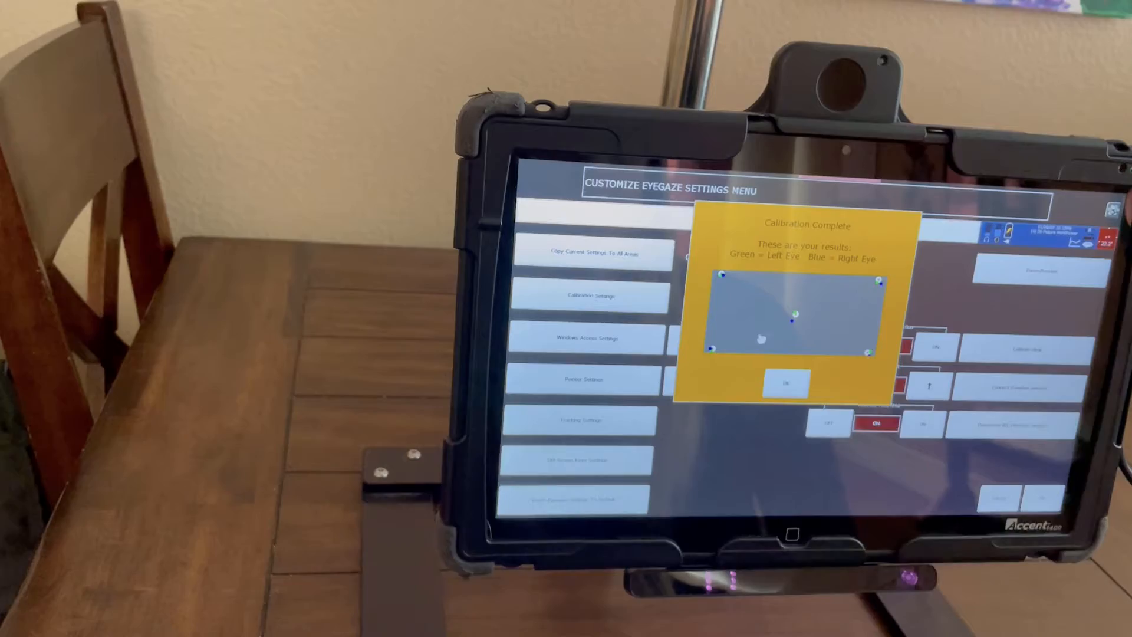
Step: Accept calibration, then gaze-select I WANT, ANIMALS and dog to build the message
{"action": "left_click", "coordinate": [786, 383]}
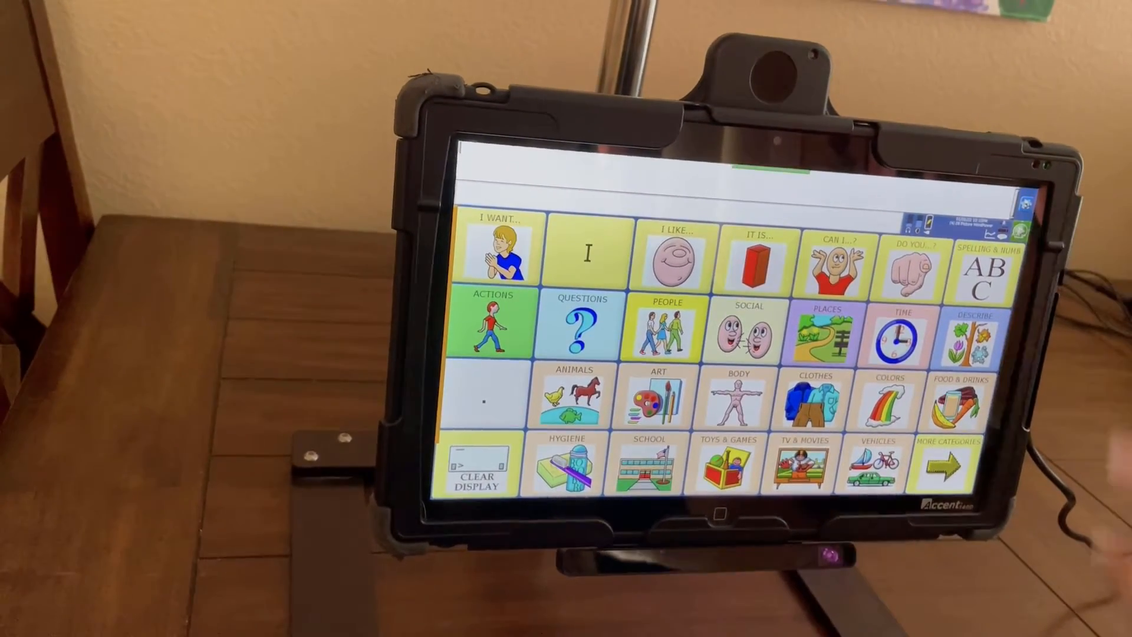
{"action": "left_click", "coordinate": [496, 252]}
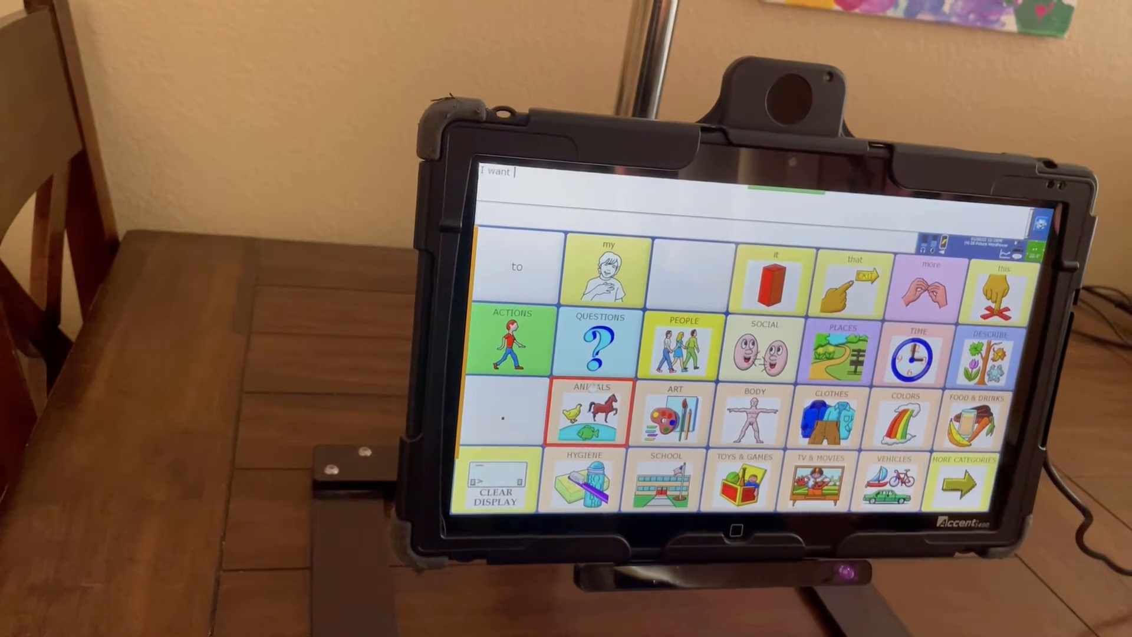
{"action": "left_click", "coordinate": [590, 414]}
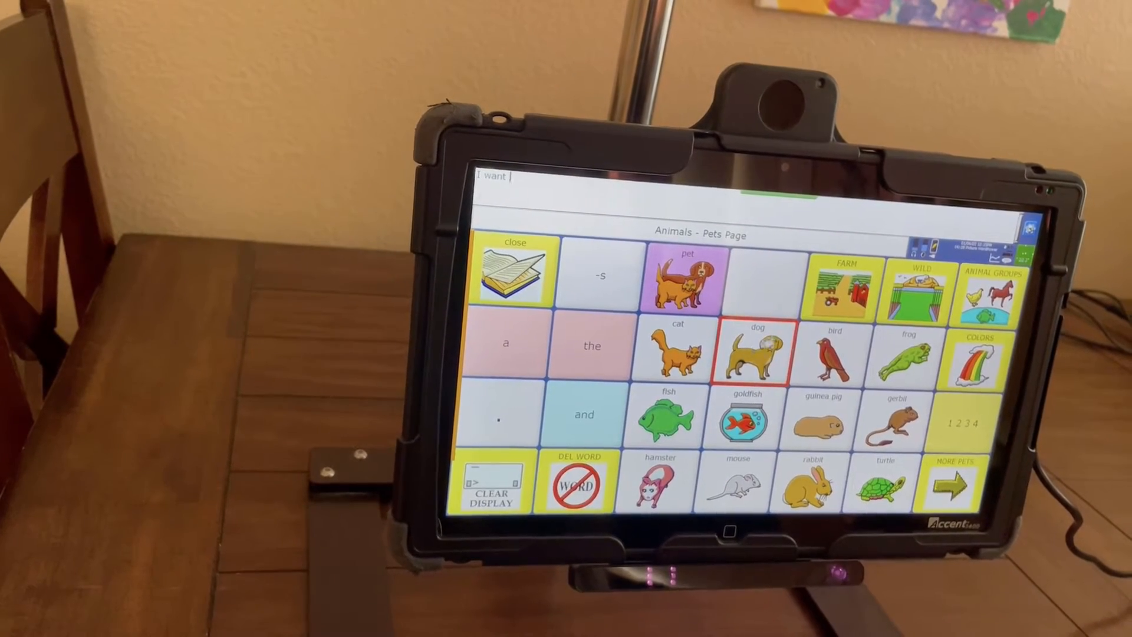
{"action": "left_click", "coordinate": [754, 352]}
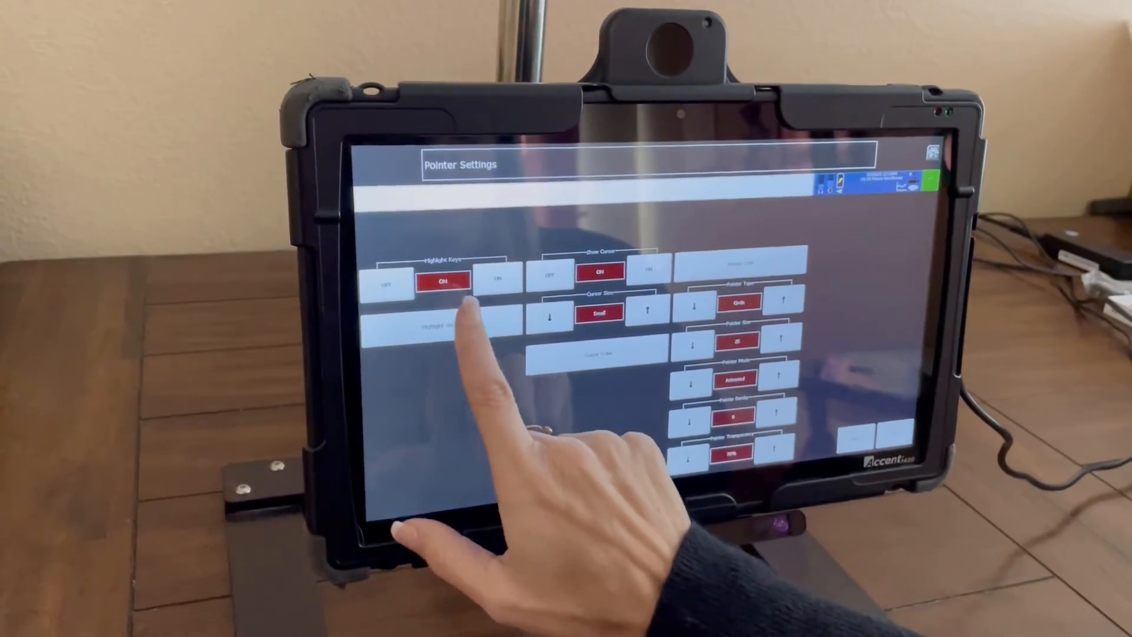
Step: Check Selection Type in the eyegaze settings and return to the vocabulary reading 'I want dog'
{"action": "left_click", "coordinate": [433, 282]}
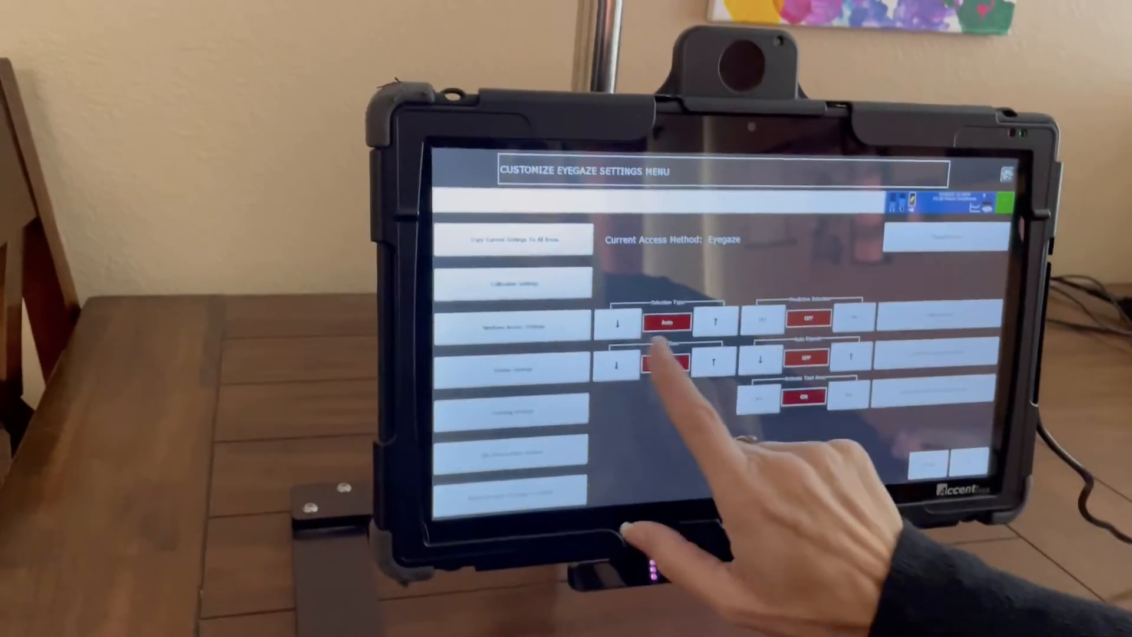
{"action": "left_click", "coordinate": [616, 323]}
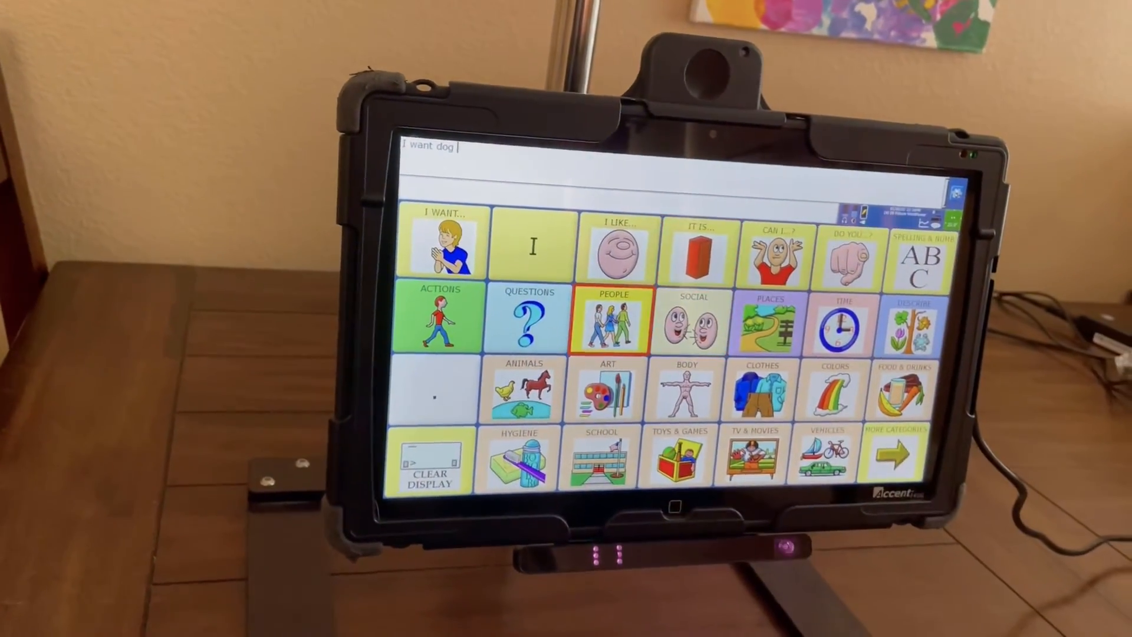
Step: Gaze-select I LIKE and cookies from Snacks, then switch to the Empower vocabulary
{"action": "left_click", "coordinate": [616, 245]}
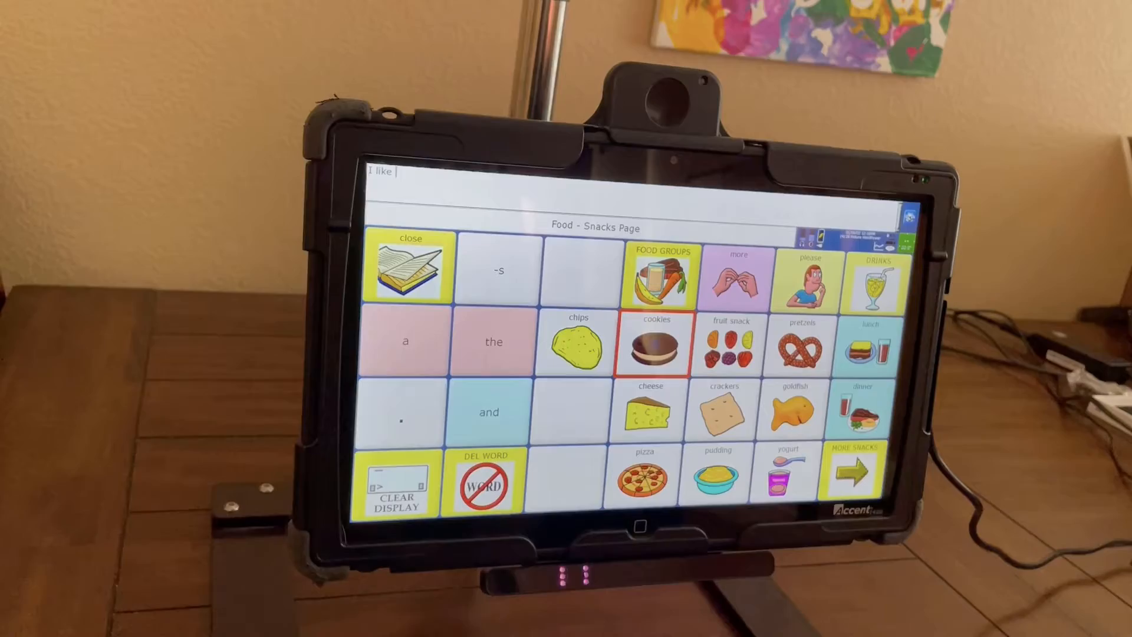
{"action": "left_click", "coordinate": [656, 343]}
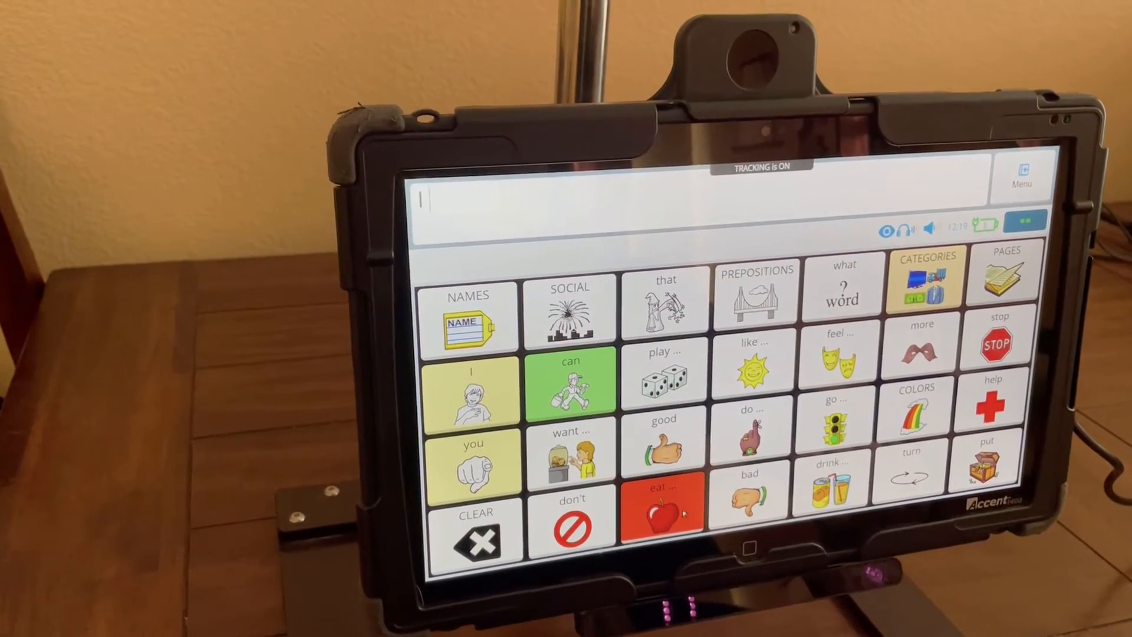
Step: Build 'I eat pretzel' in Empower, then bring up the User Settings toolbox
{"action": "left_click", "coordinate": [659, 498]}
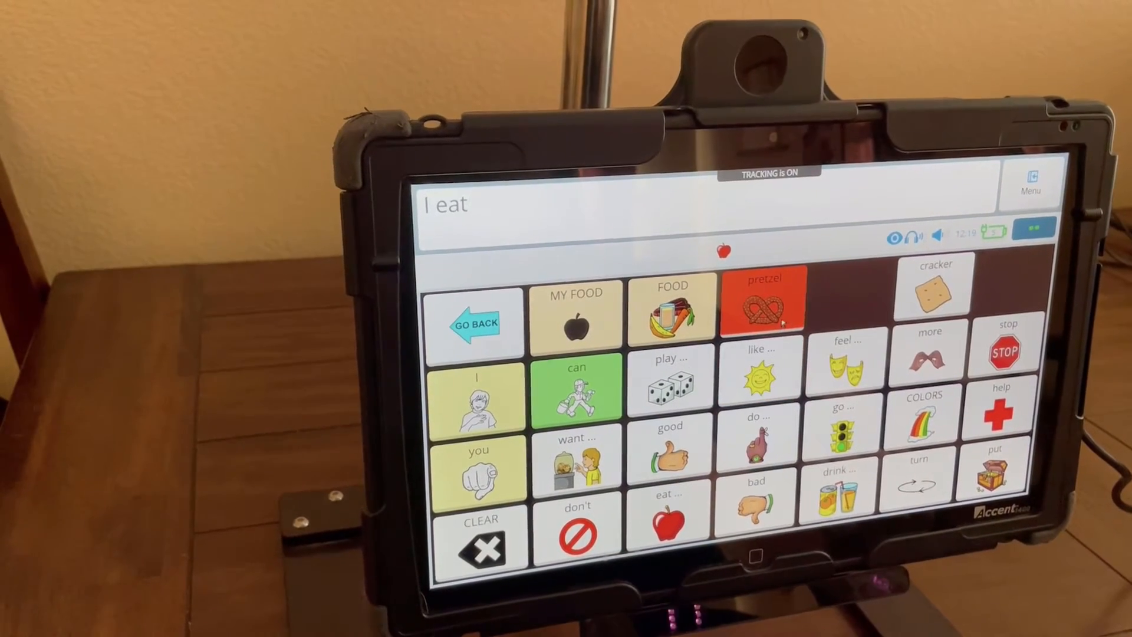
{"action": "left_click", "coordinate": [760, 300]}
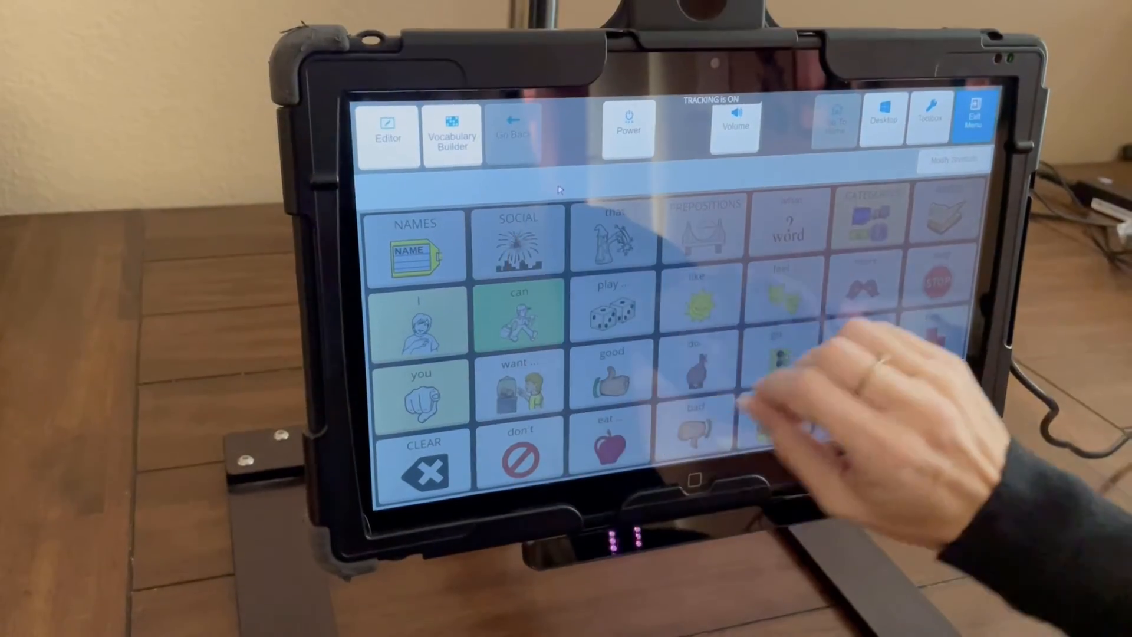
{"action": "left_click", "coordinate": [929, 126]}
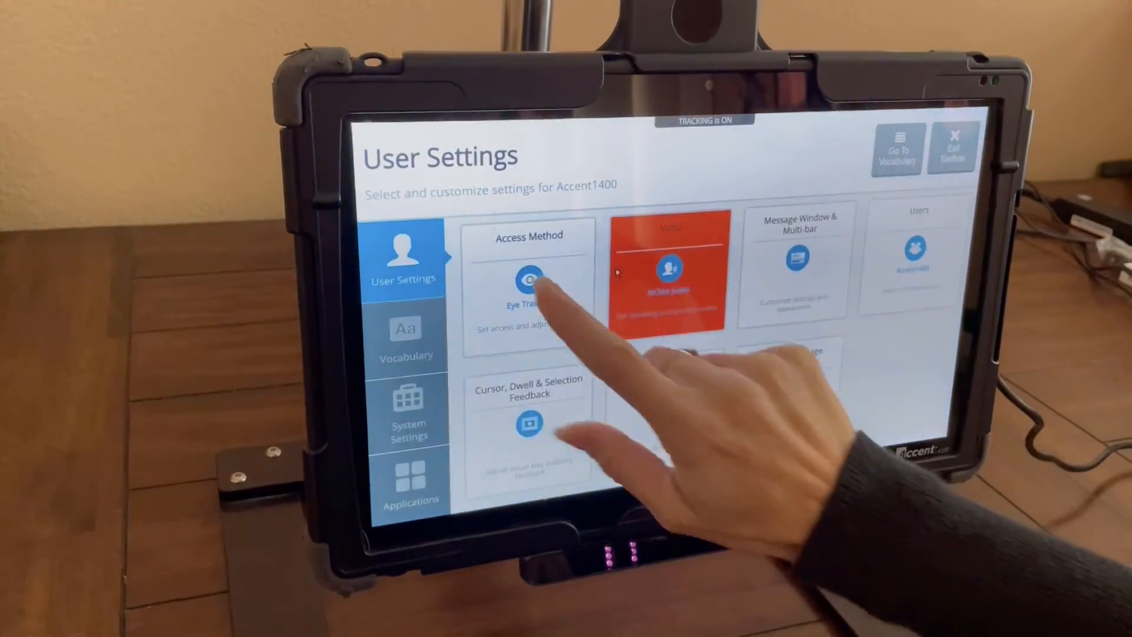
Step: Set the access method to Eye Tracking and view its dwell 0.9 calibration settings
{"action": "left_click", "coordinate": [528, 288]}
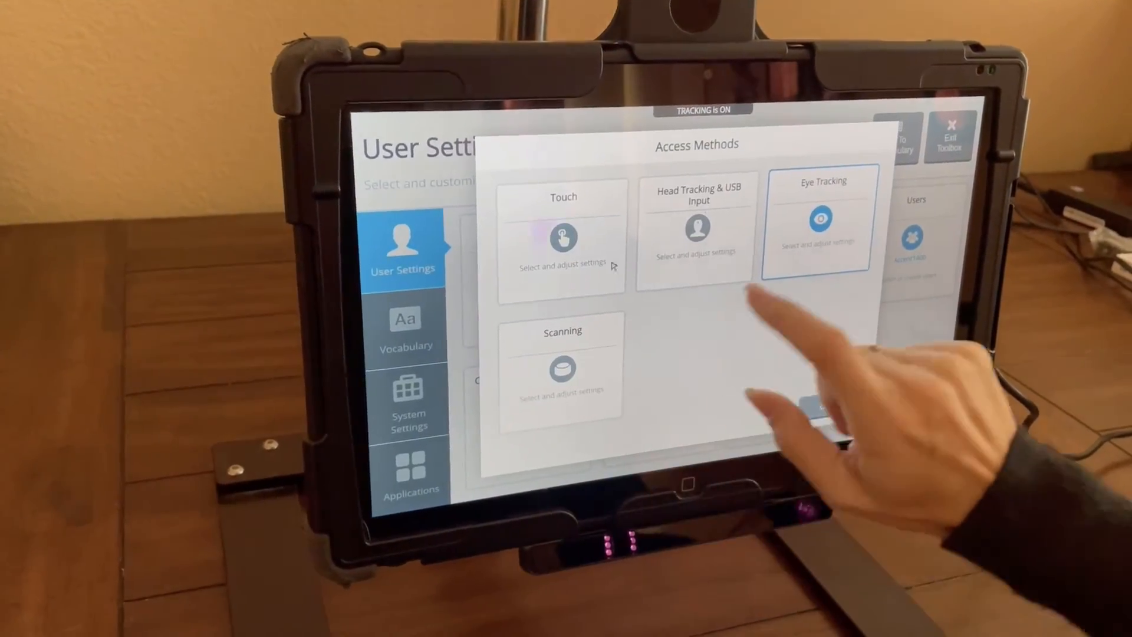
{"action": "left_click", "coordinate": [819, 221]}
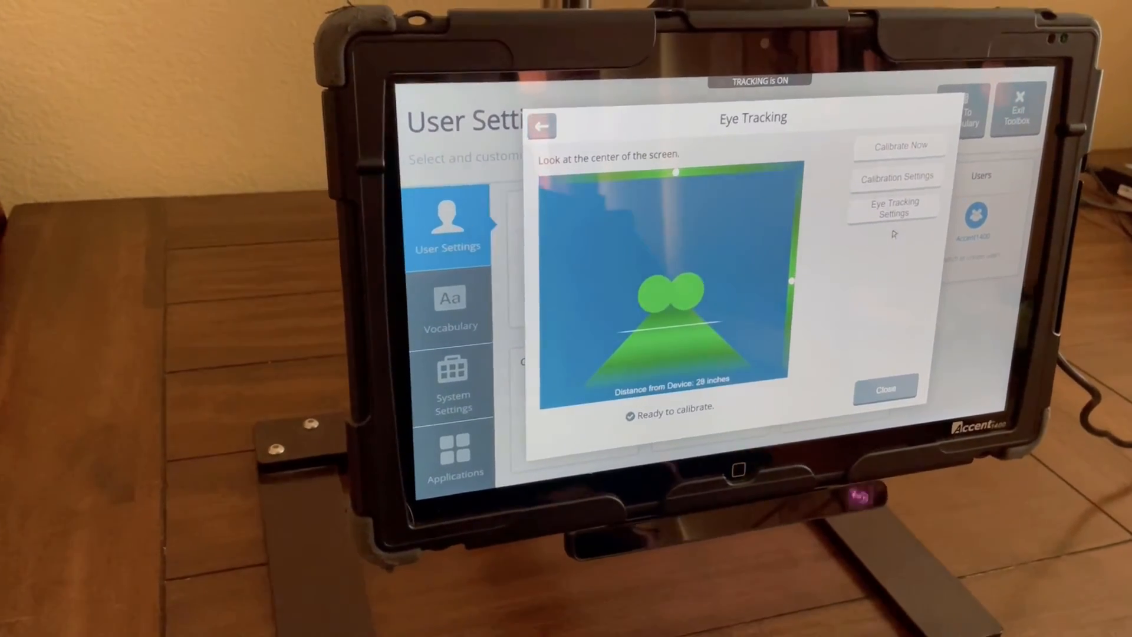
{"action": "left_click", "coordinate": [893, 207]}
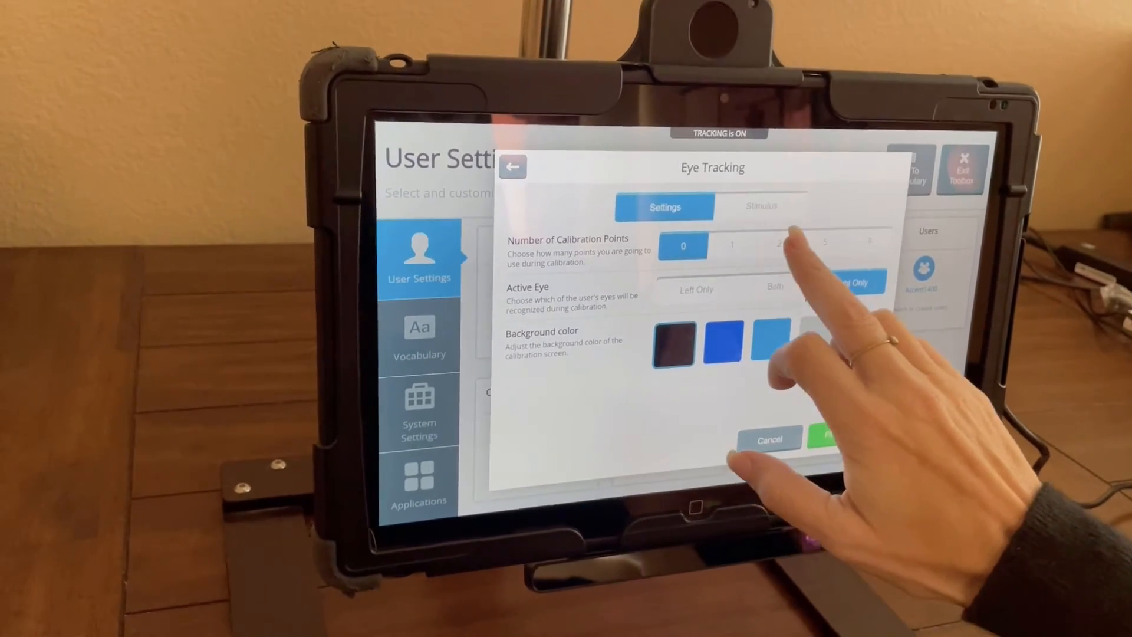
{"action": "left_click", "coordinate": [855, 282]}
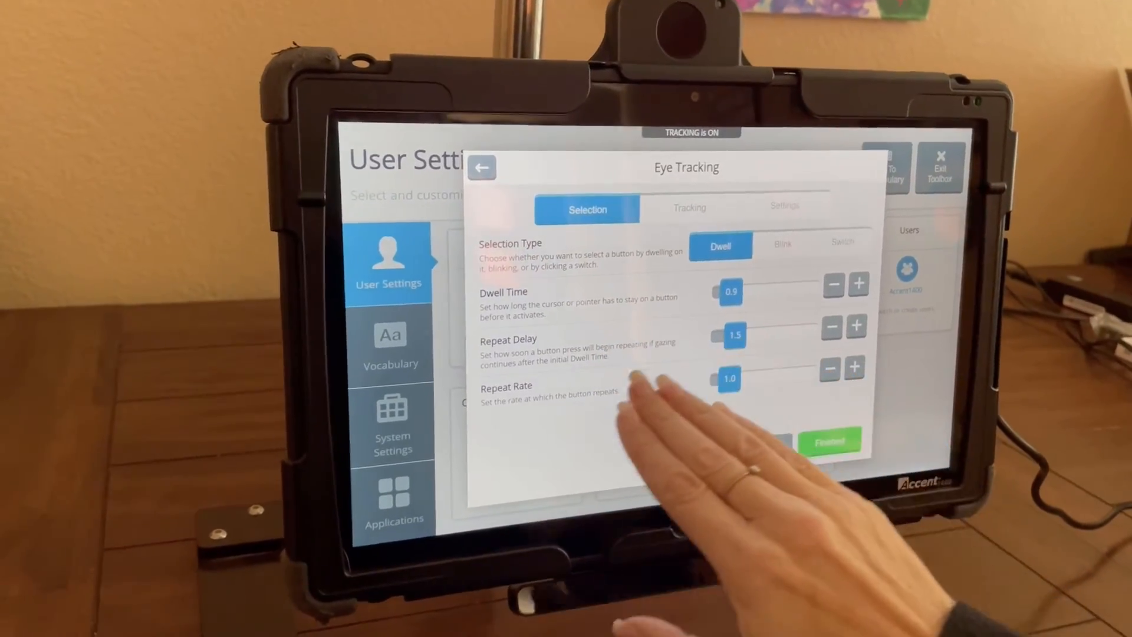
Step: Confirm Tracking filter Stream with Smoothing 5, then run Calibrate Now to completion
{"action": "left_click", "coordinate": [687, 206]}
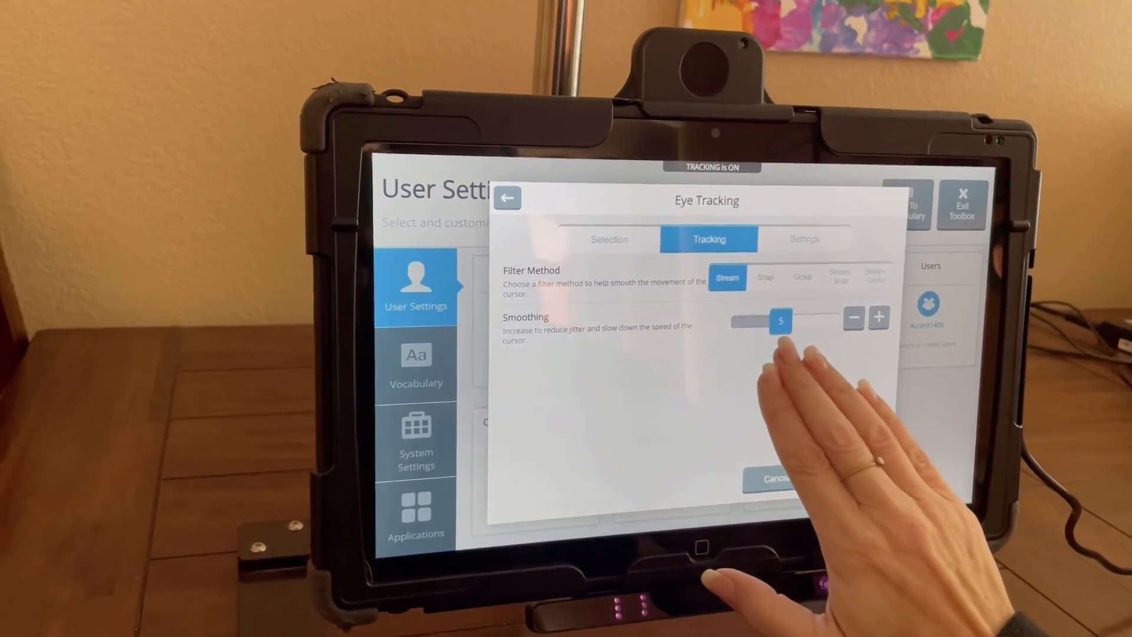
{"action": "left_click", "coordinate": [804, 238]}
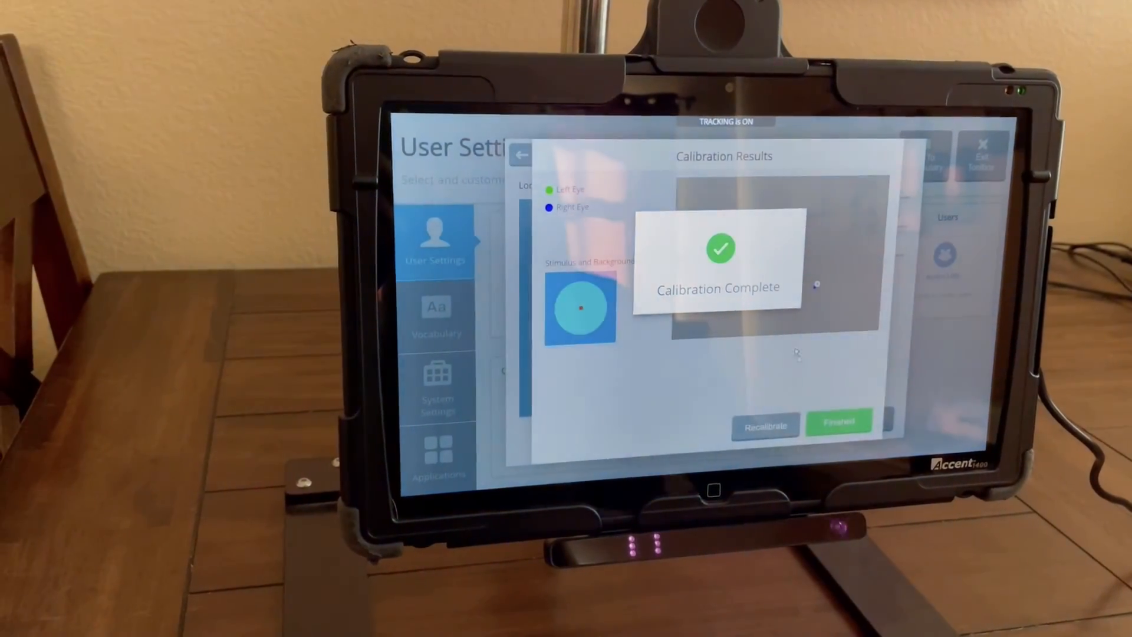
Step: Accept the calibration results as Finished and move to the Vocabulary toolbox section
{"action": "left_click", "coordinate": [837, 421]}
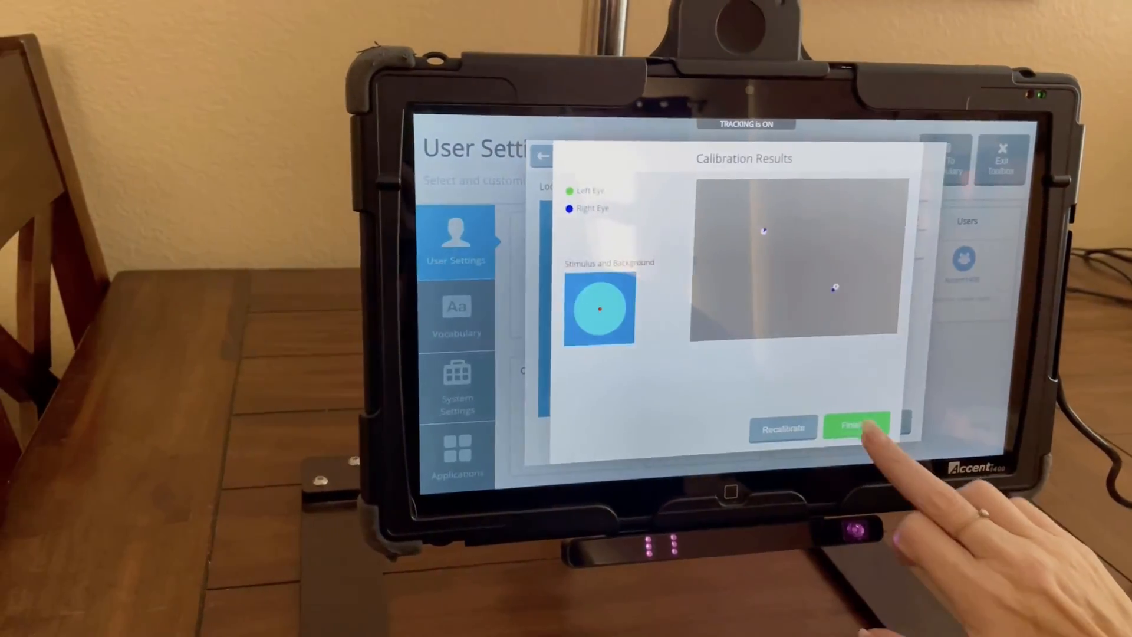
{"action": "left_click", "coordinate": [856, 424]}
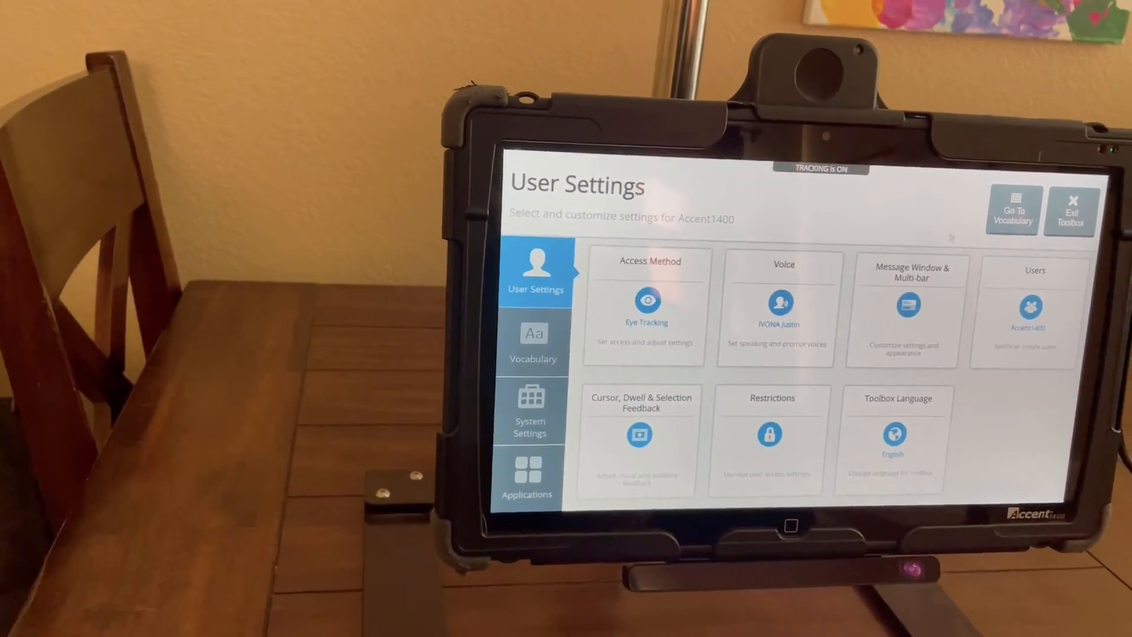
{"action": "left_click", "coordinate": [533, 343]}
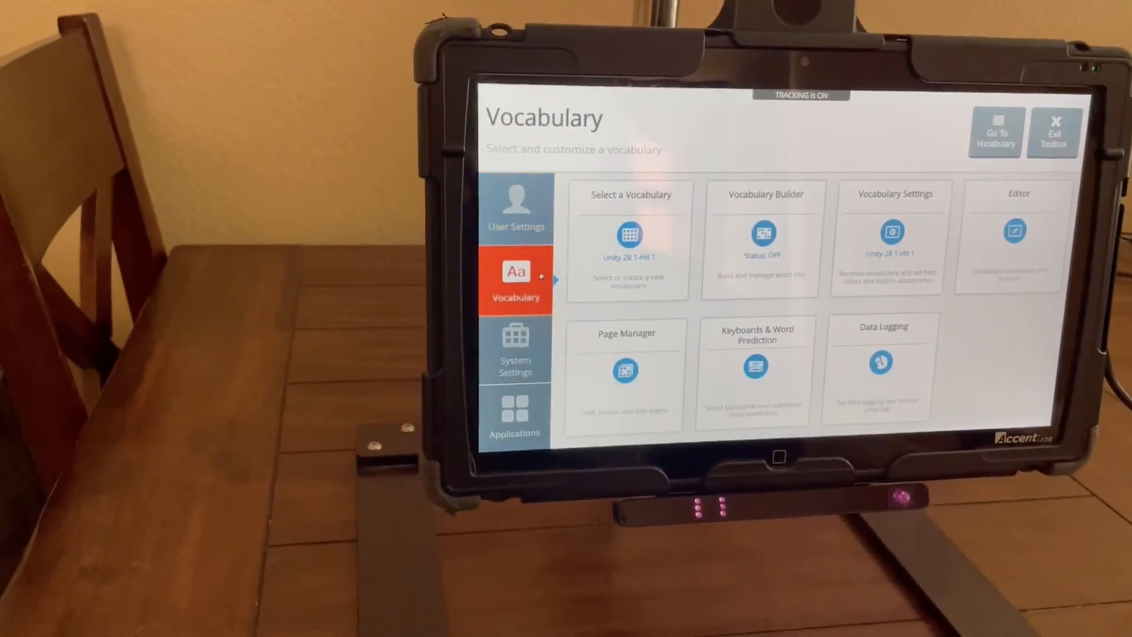